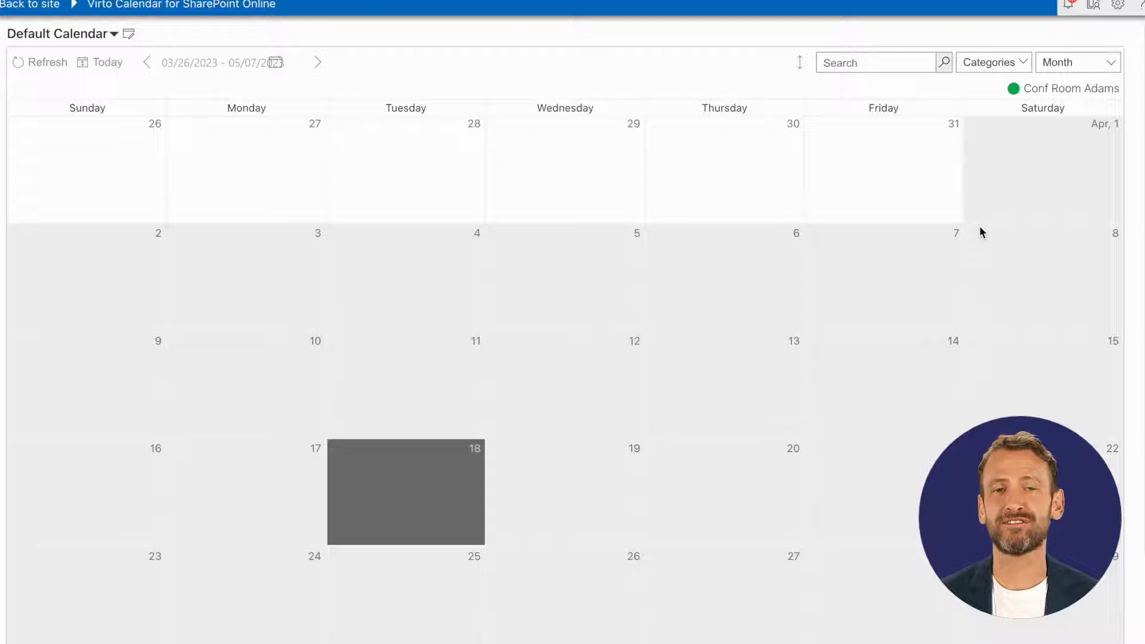
Show the Available calendars list from the calendar settings.
click(1117, 6)
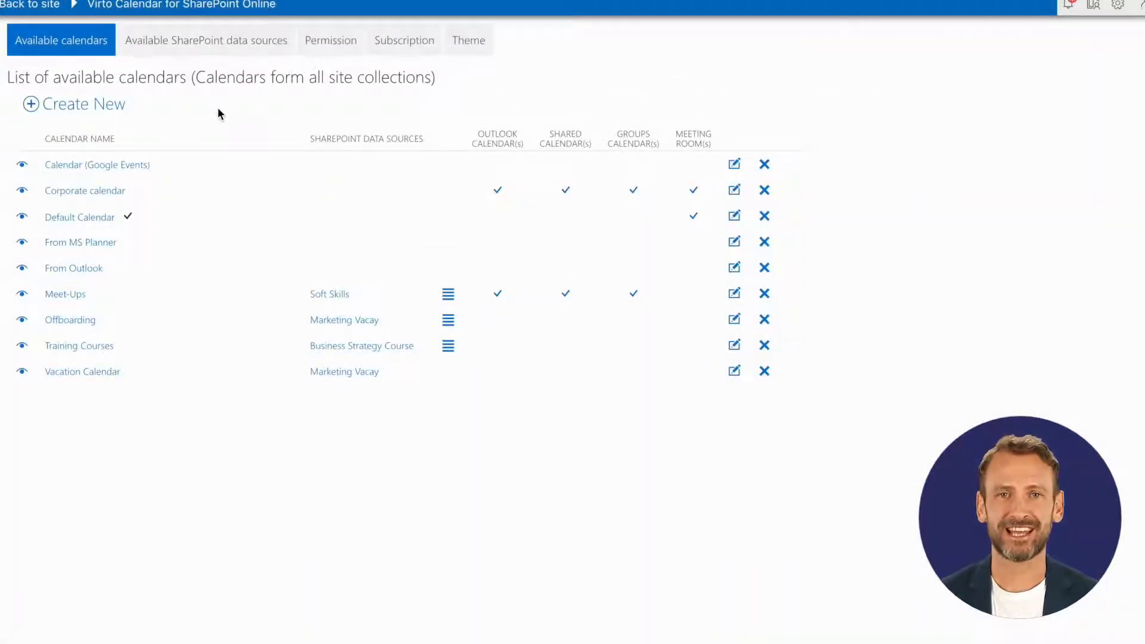
Create a calendar named 'My Outlook and Google Calendars' with Exchange Online events enabled.
click(83, 104)
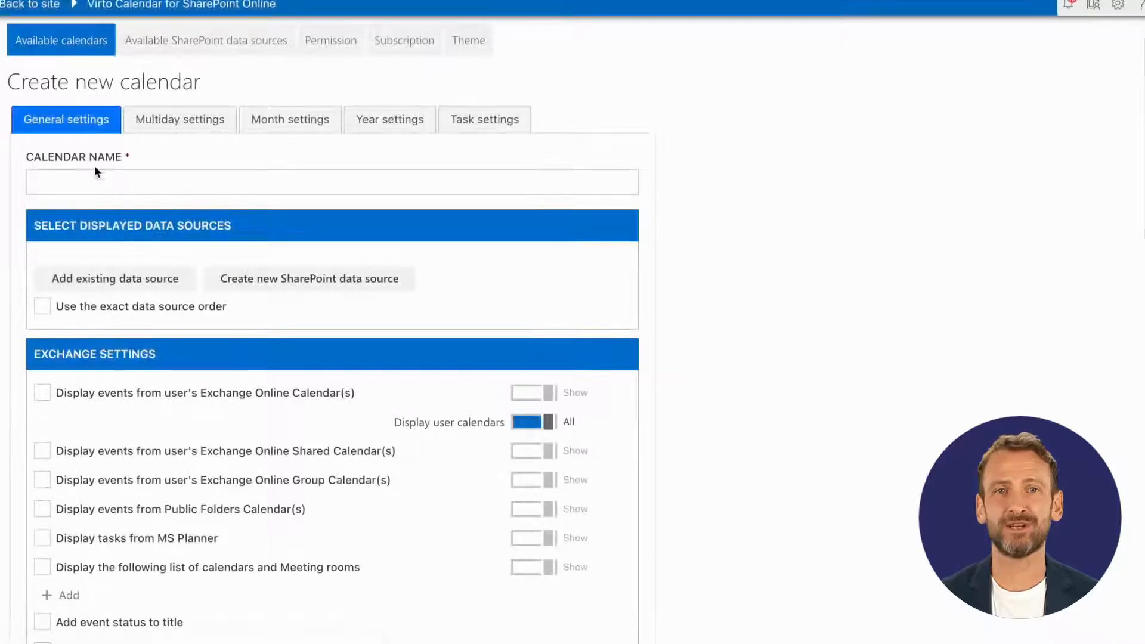
text(My)
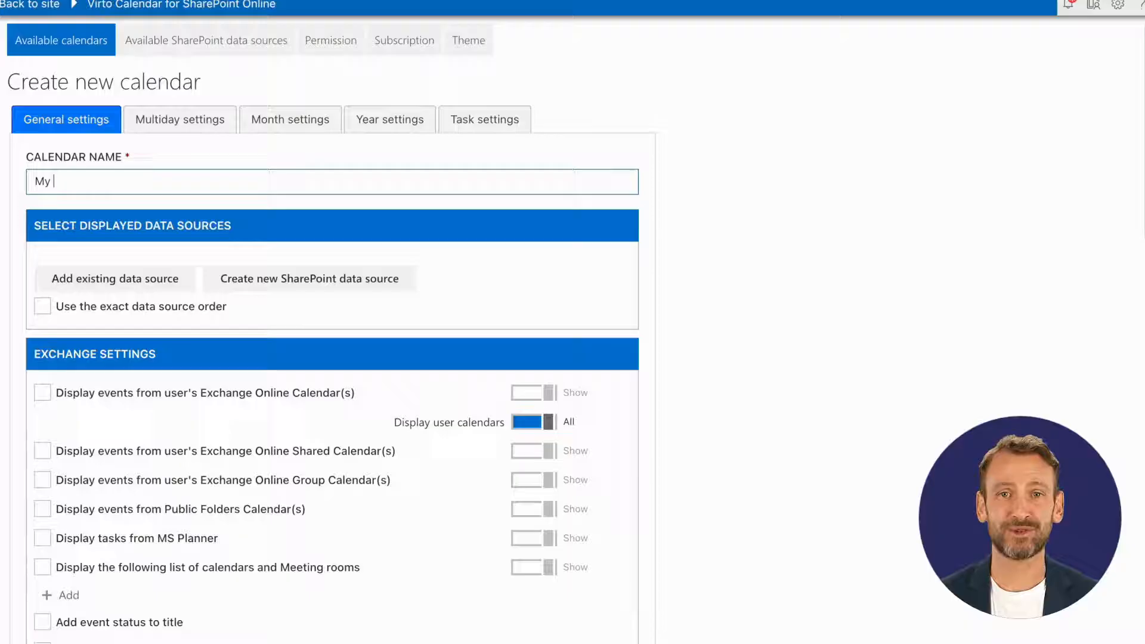
text(Outlook and Google)
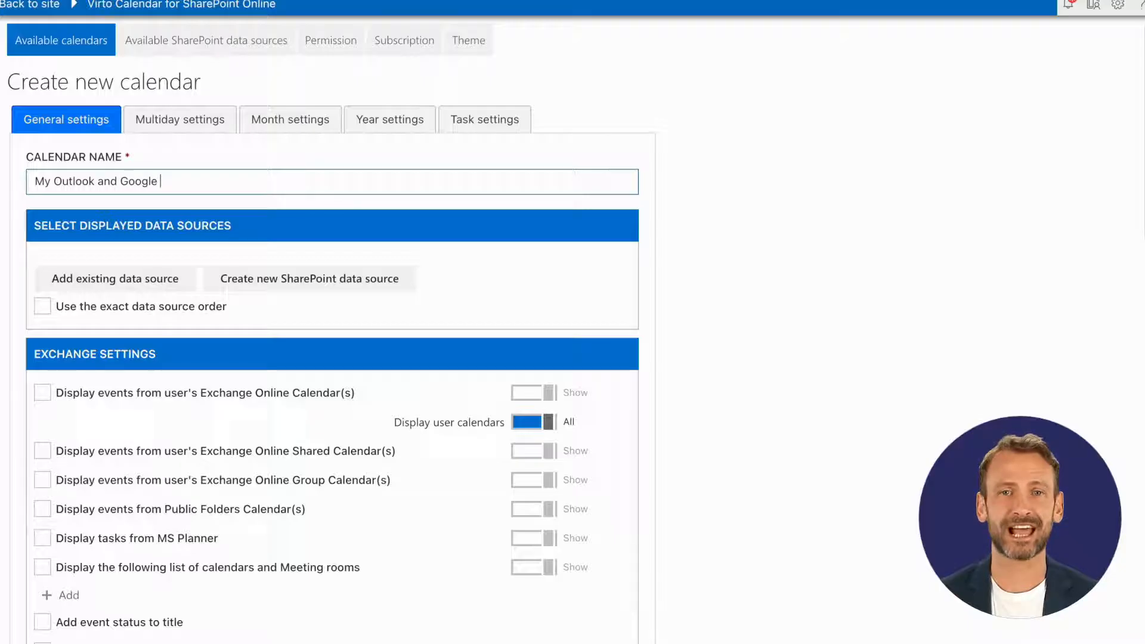
text(Calen)
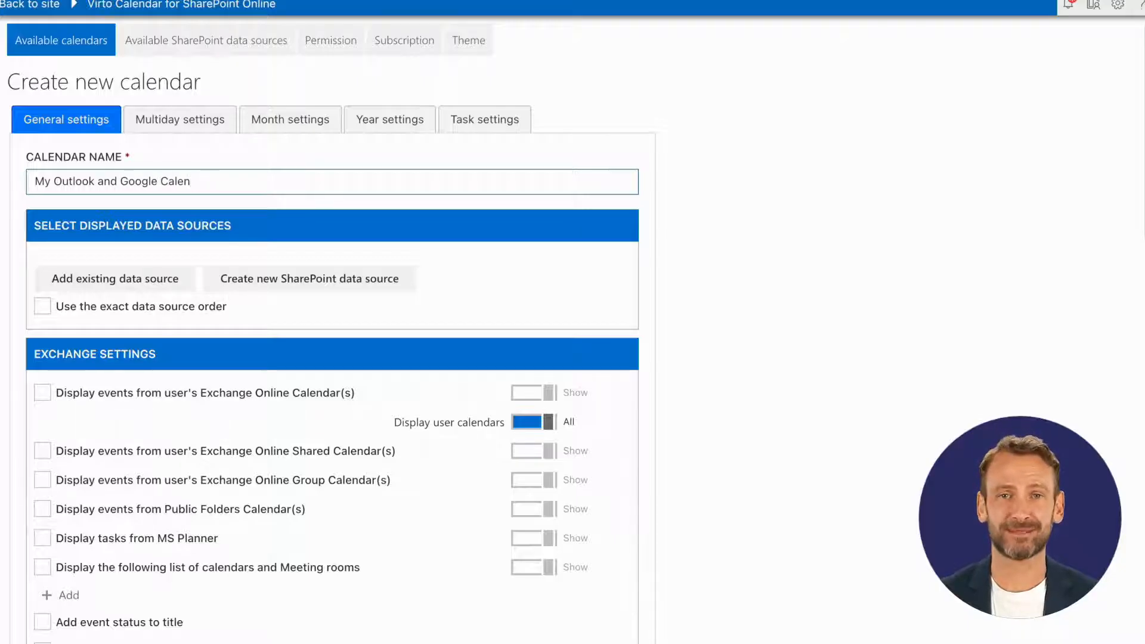
text(dars)
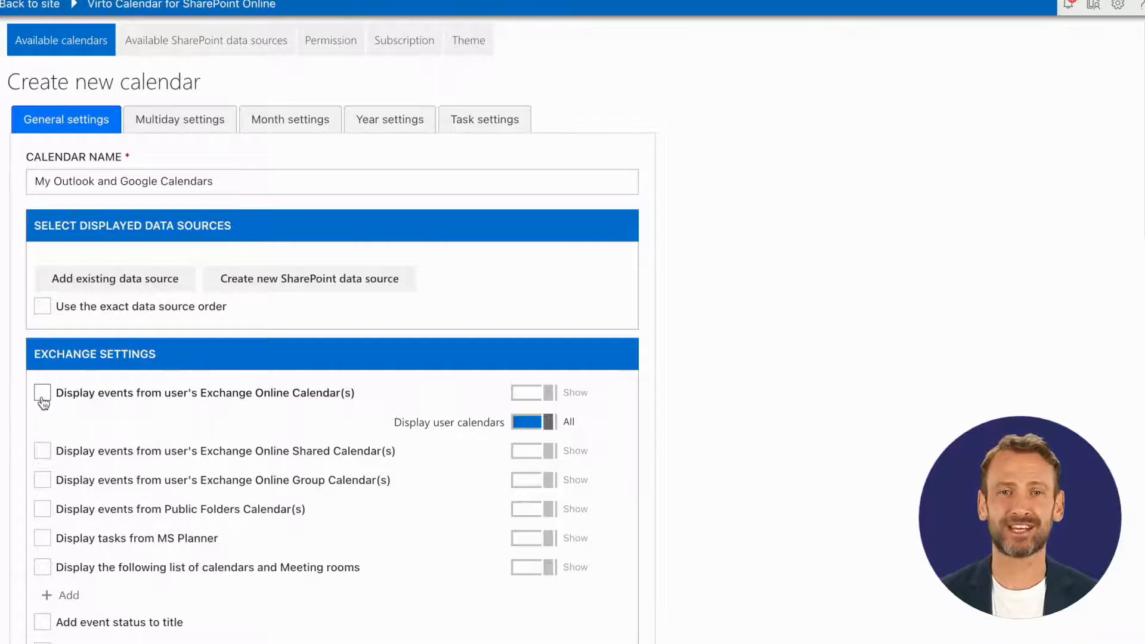
click(43, 393)
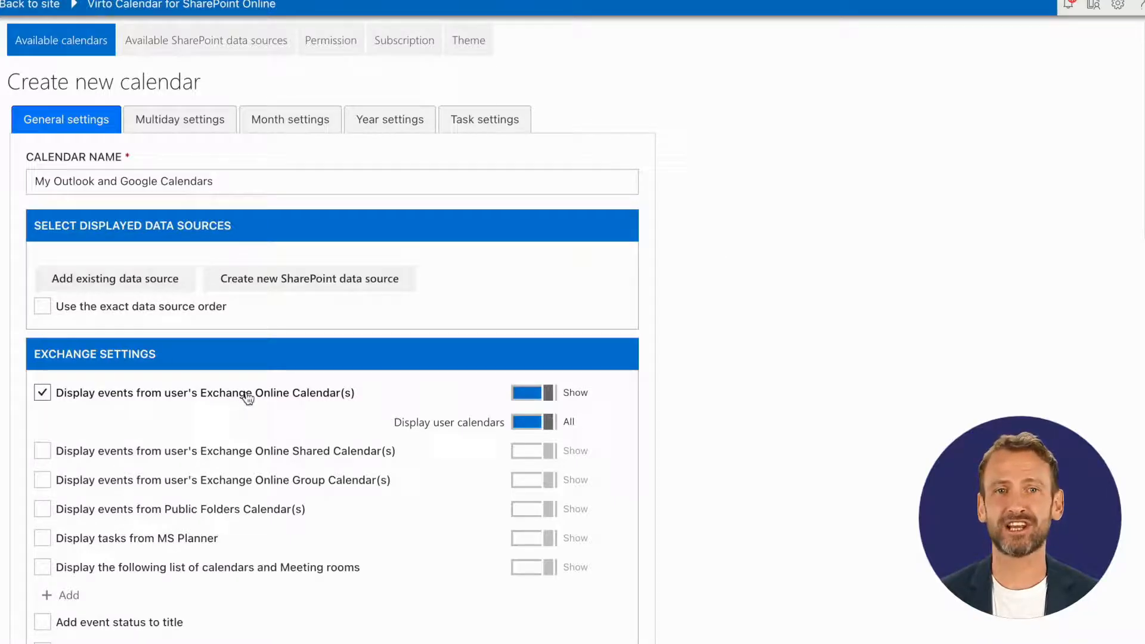
Add an Internet Calendars entry and begin naming it 'My g...'.
scroll(down, 3)
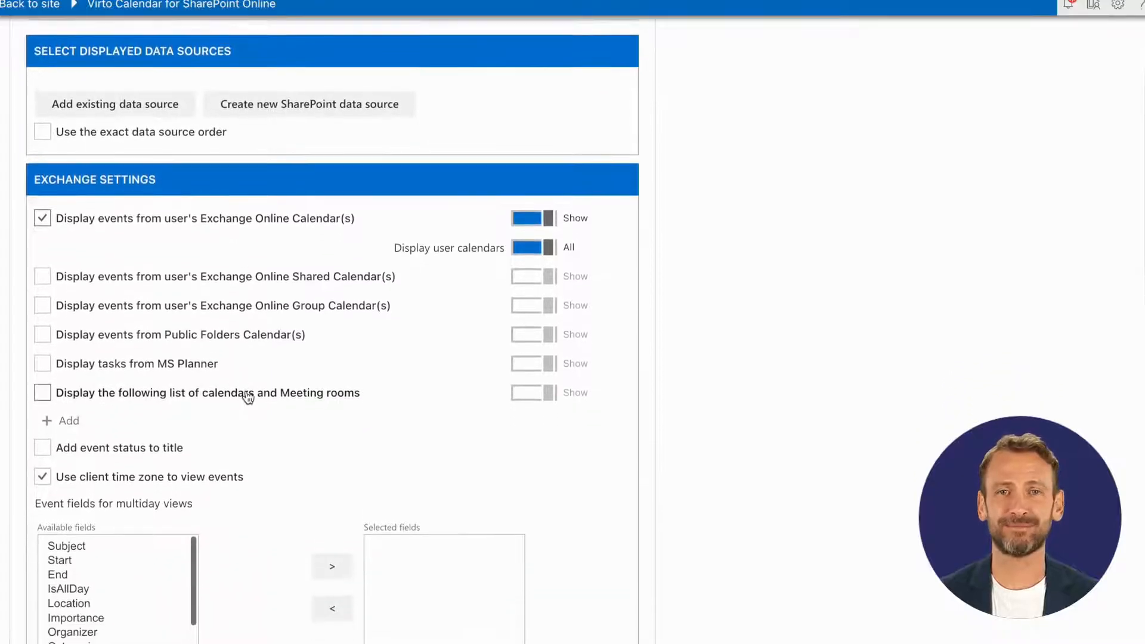
scroll(down, 3)
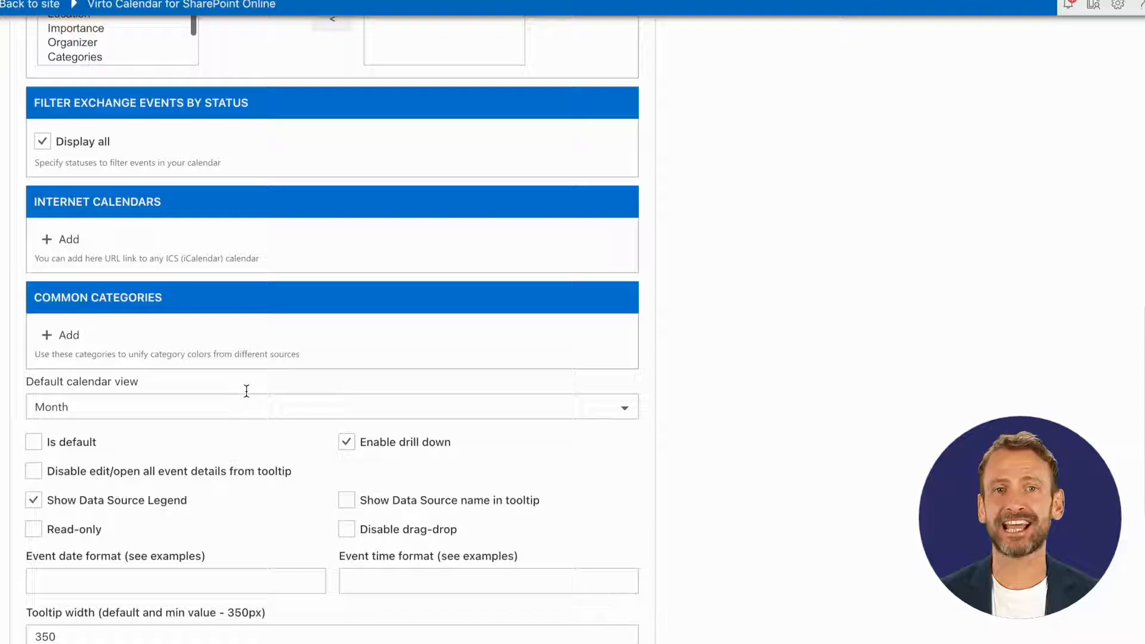
click(59, 238)
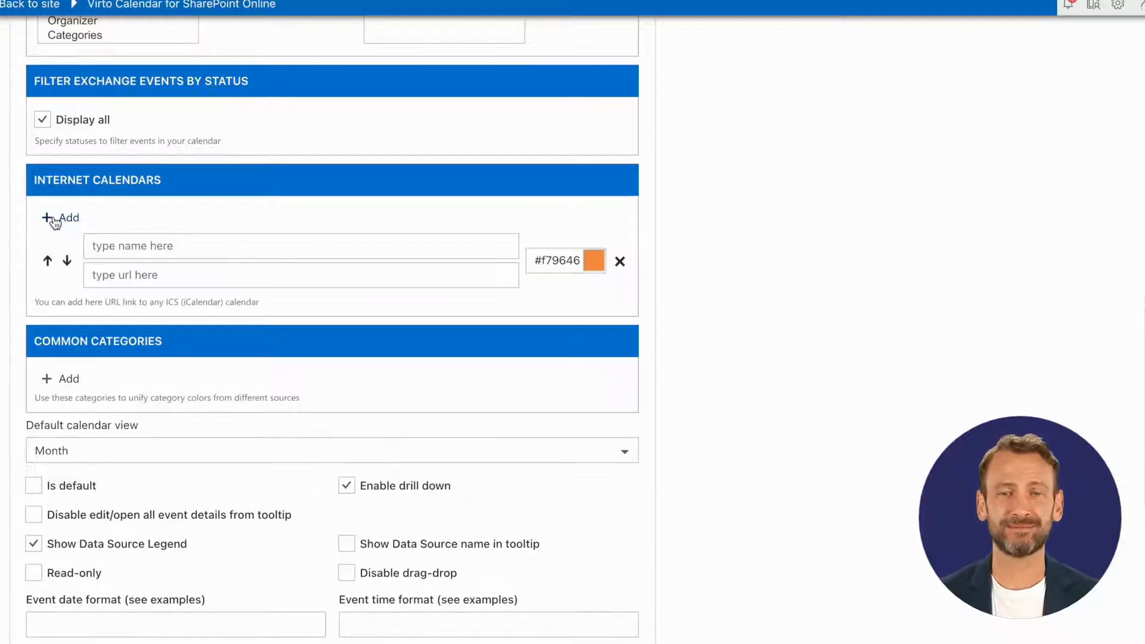
text(M)
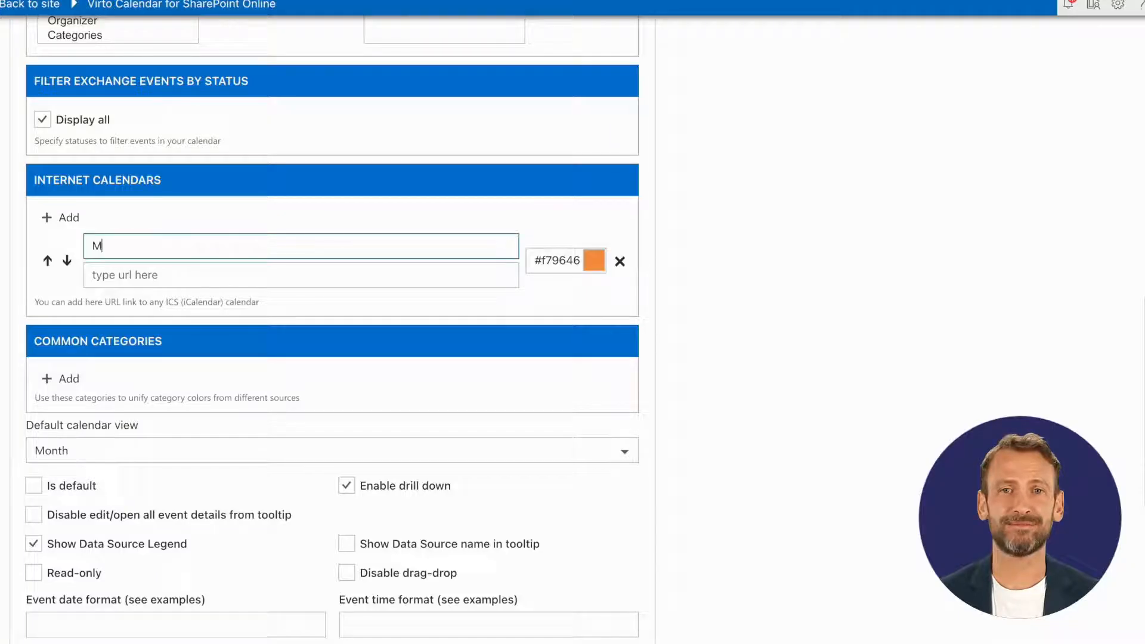
text(y g)
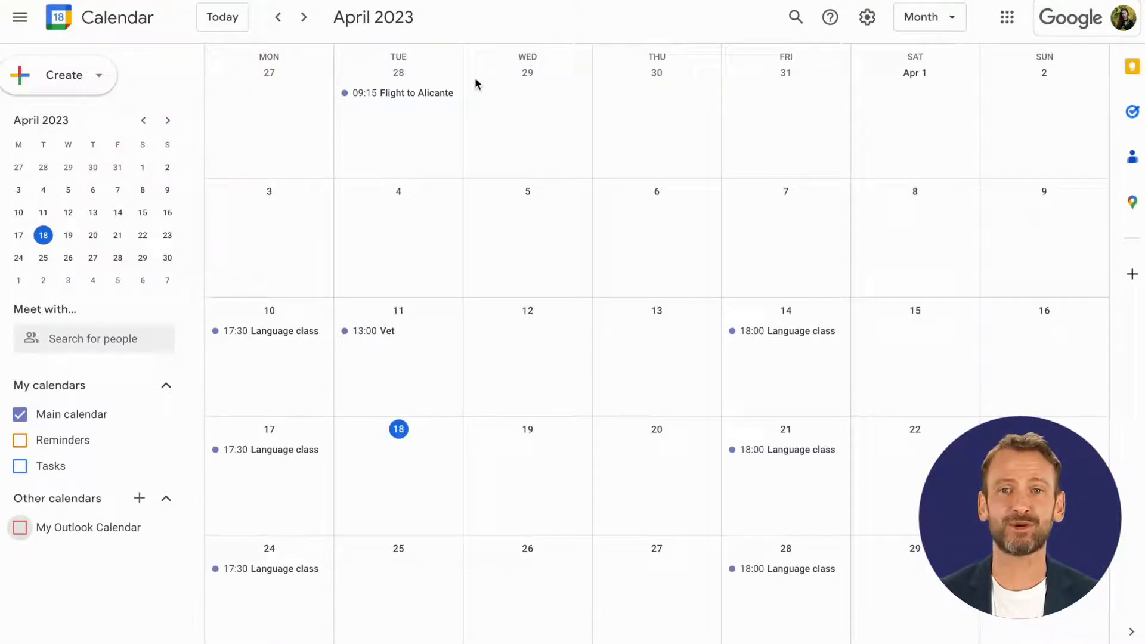
In the Main calendar's Settings and sharing, select its public iCal address for copying.
click(86, 414)
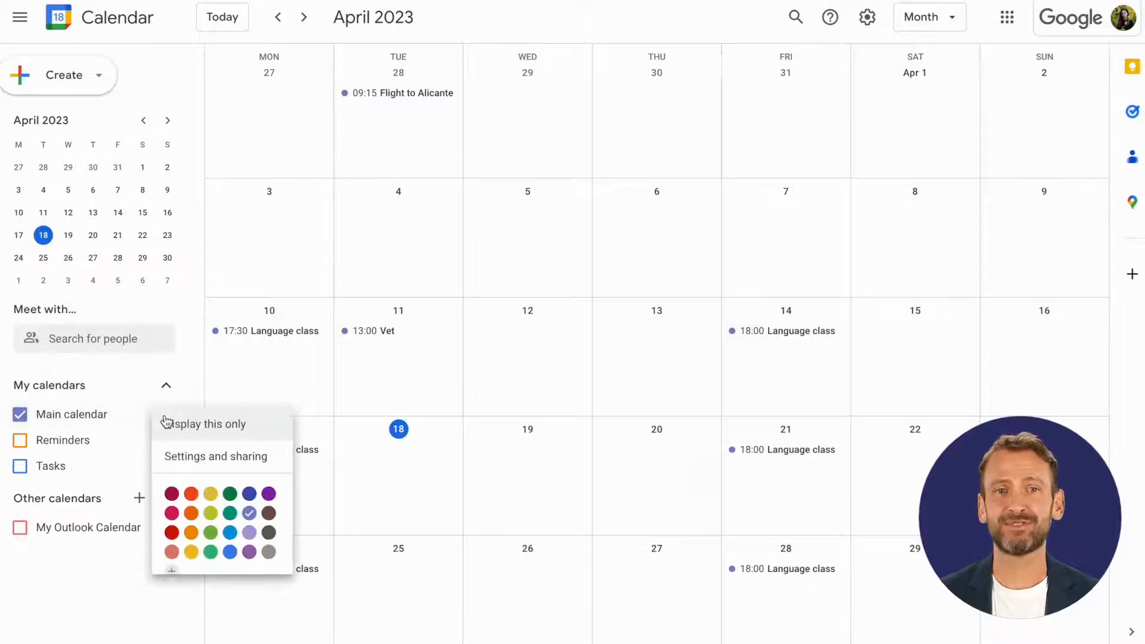
mouse_move(216, 456)
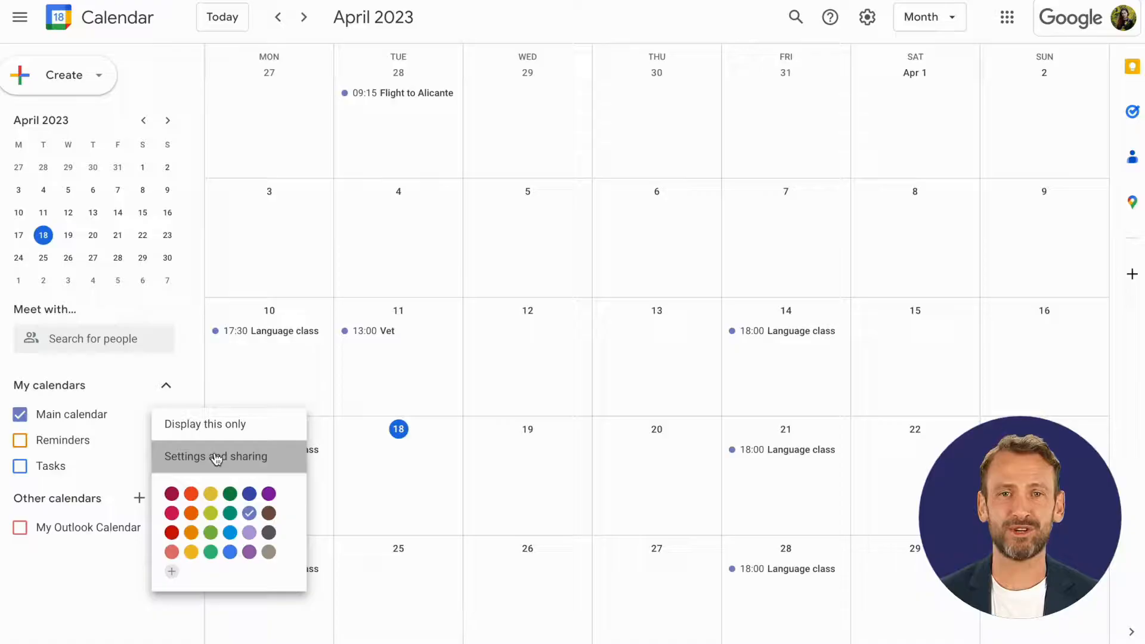
click(216, 456)
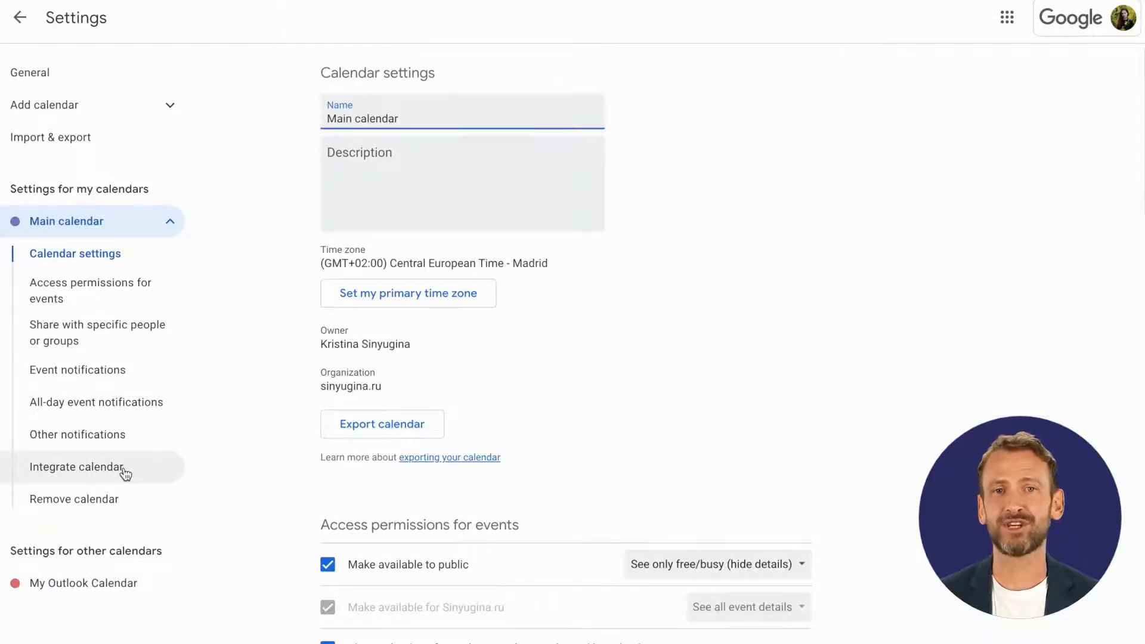
click(77, 467)
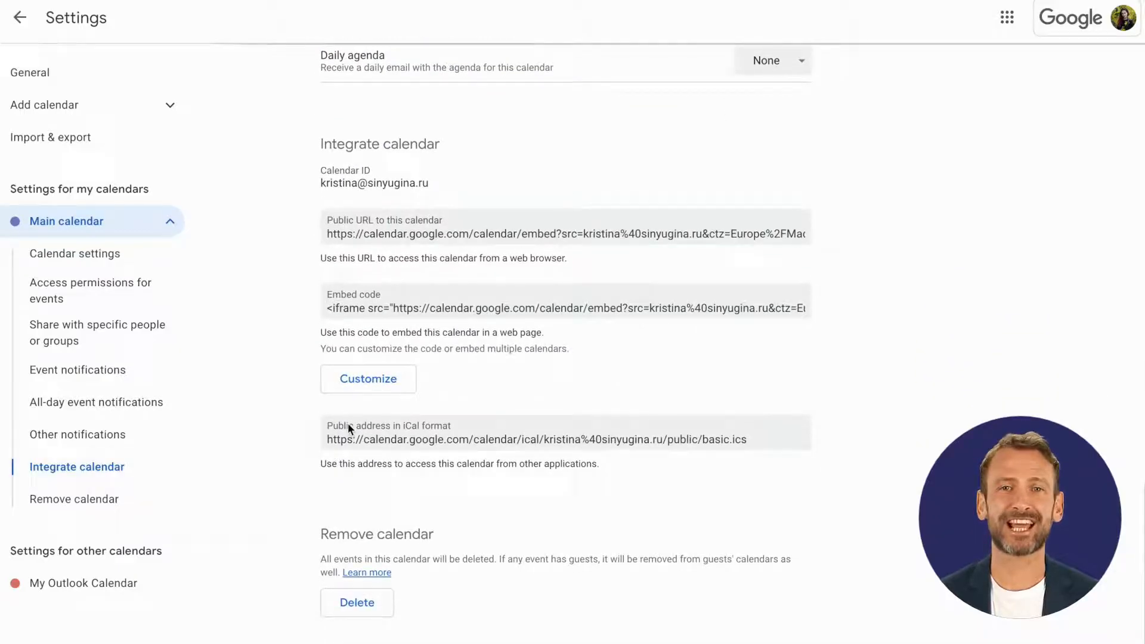
triple_click(536, 439)
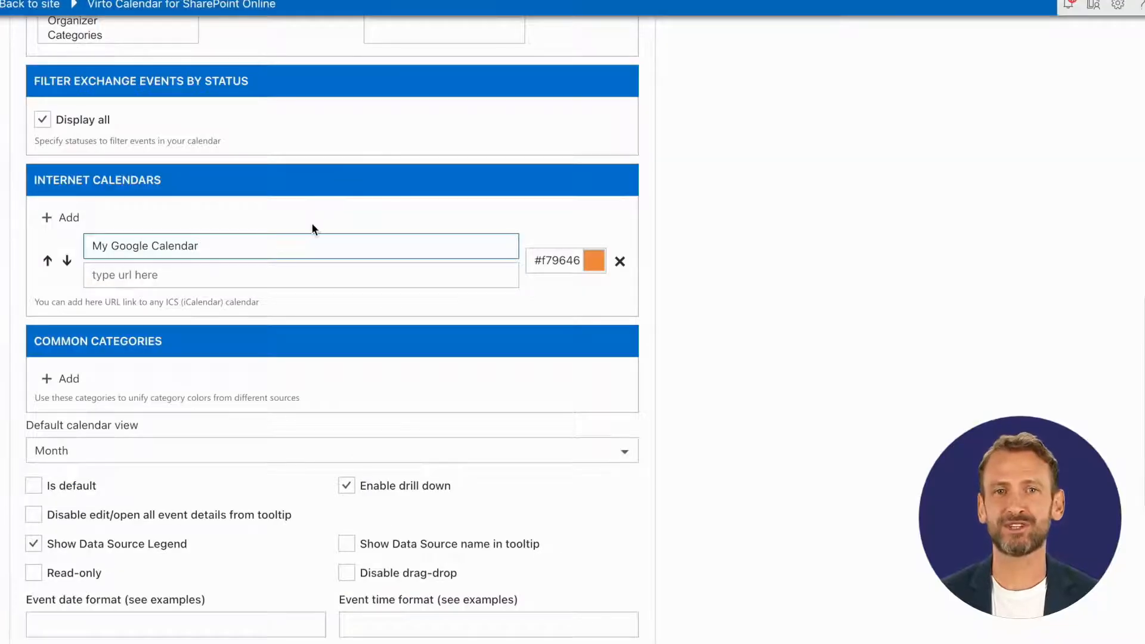
Give My Google Calendar the Google public basic.ics iCal URL and Save and open the calendar.
text(https://calendar.google.com/calendar/ical/kristina%40sinyugina.ru/public/basic.ics)
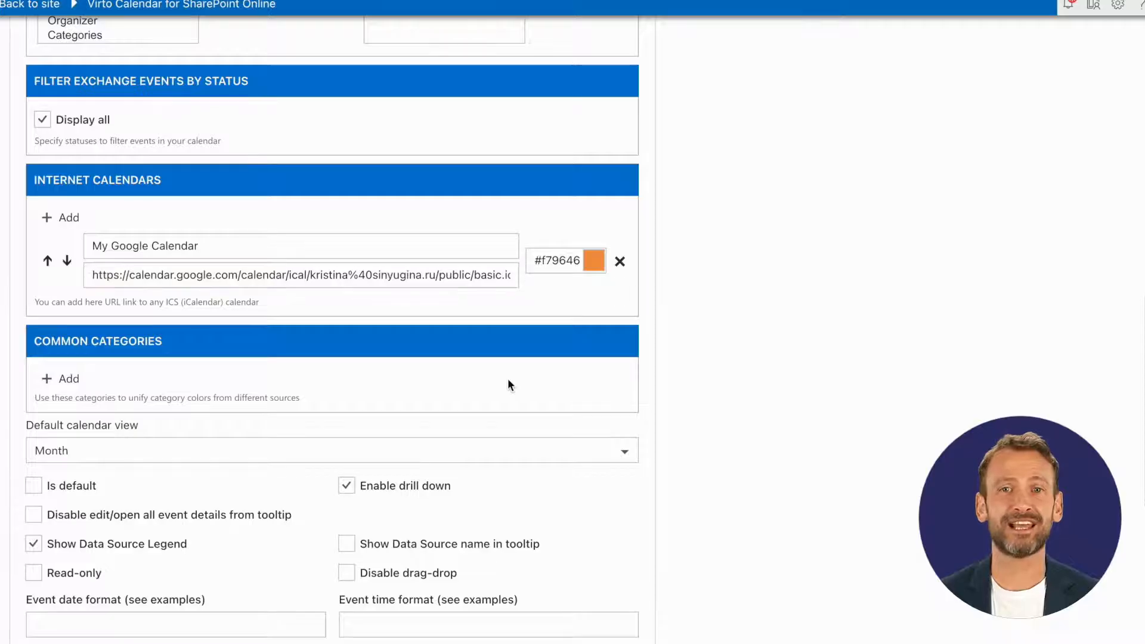
scroll(down, 3)
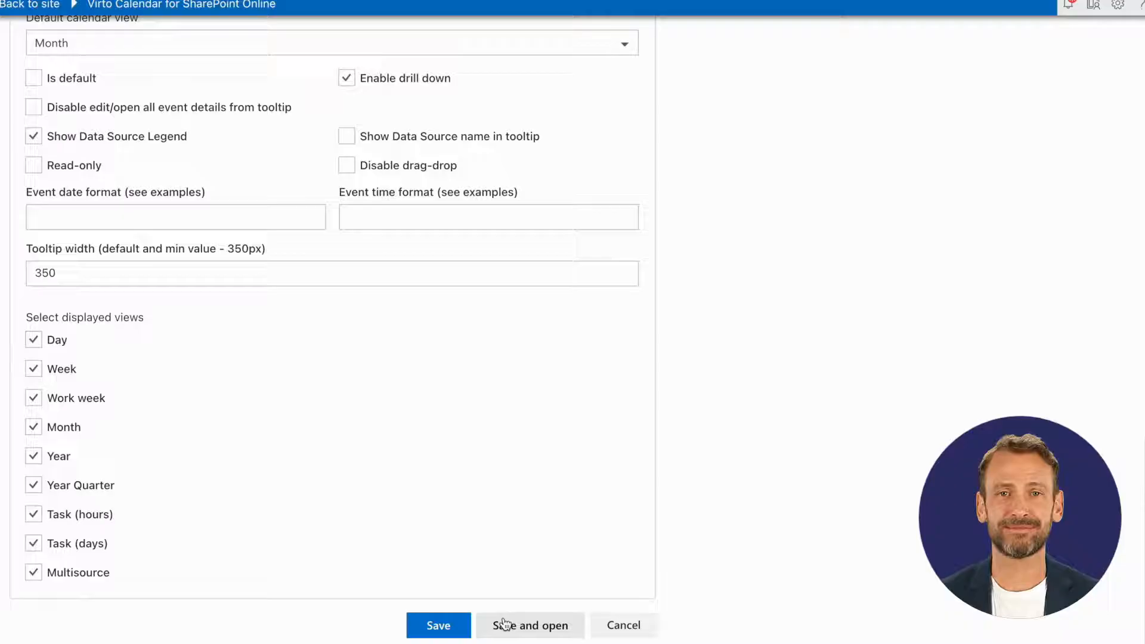
click(530, 625)
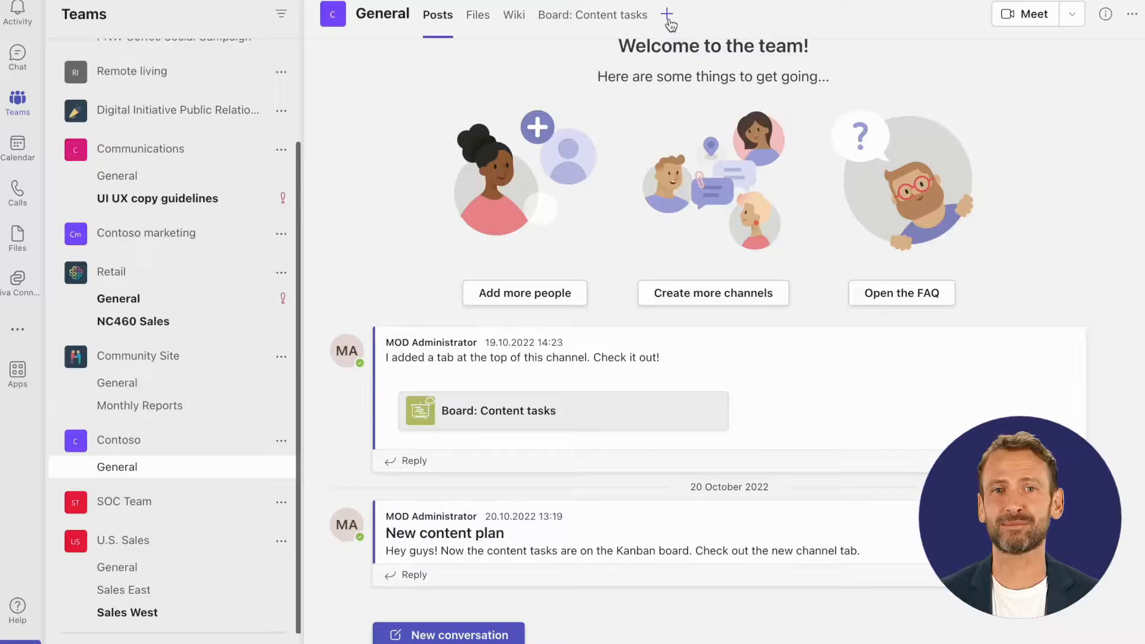
Add a new Virto Calendar tab to the Contoso General channel.
click(666, 15)
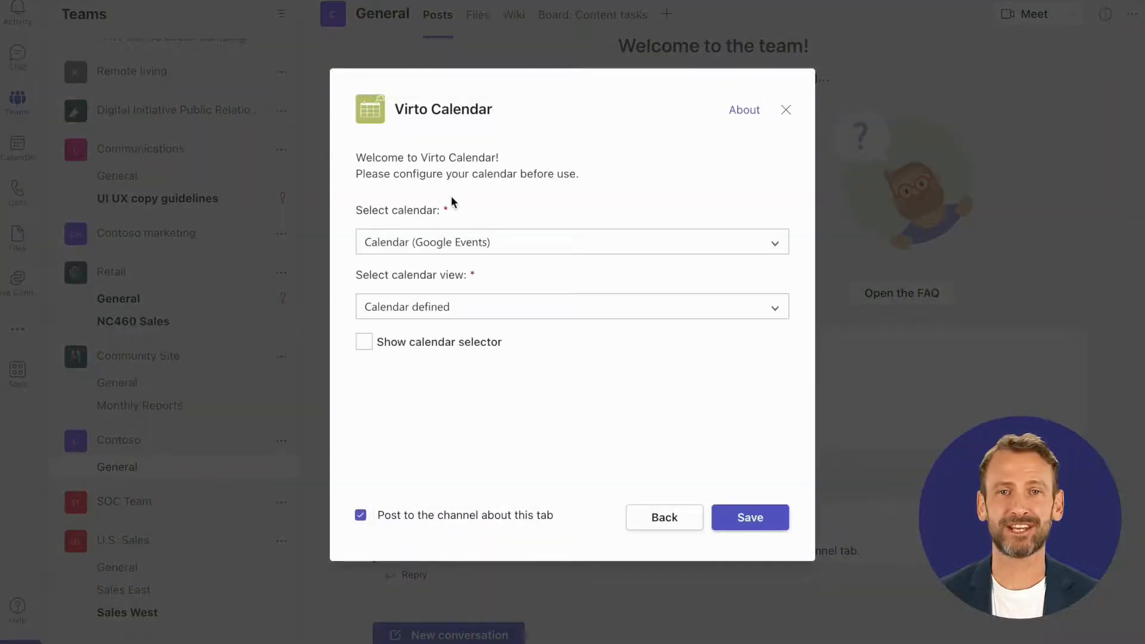
Configure the tab with My Outlook and Google Calendars, Month view, no channel post, and save.
click(572, 242)
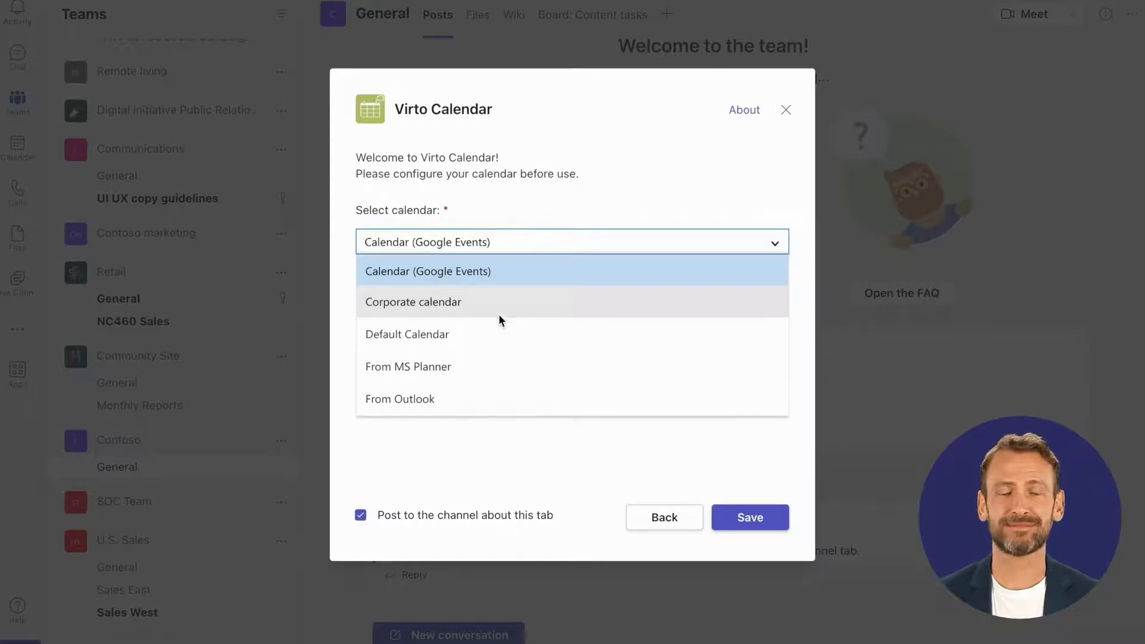
scroll(down, 3)
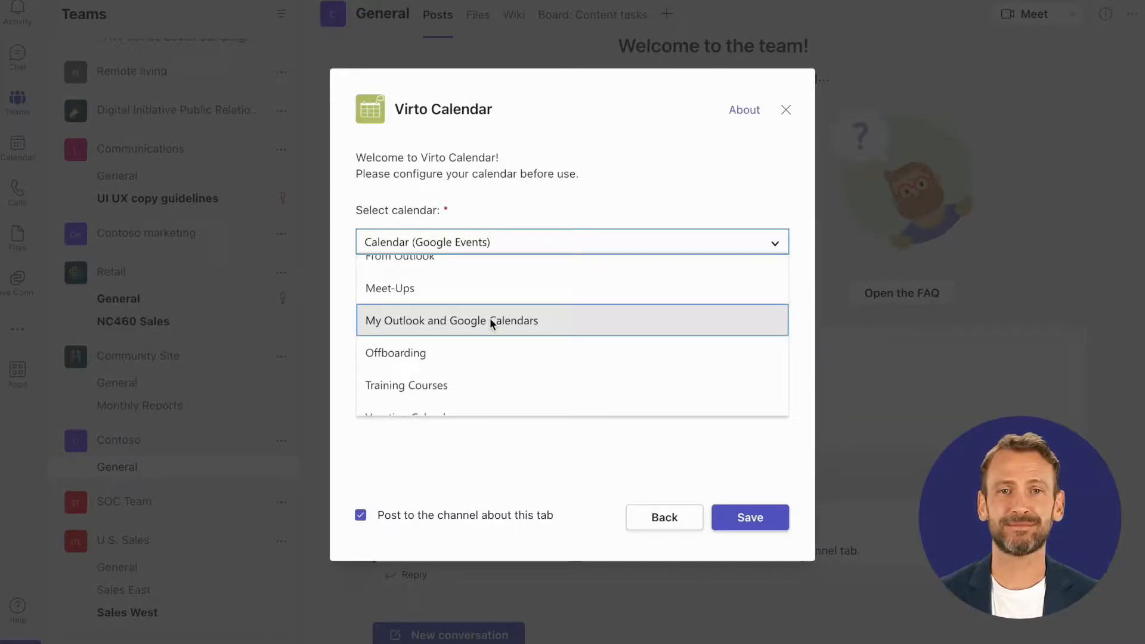
click(454, 320)
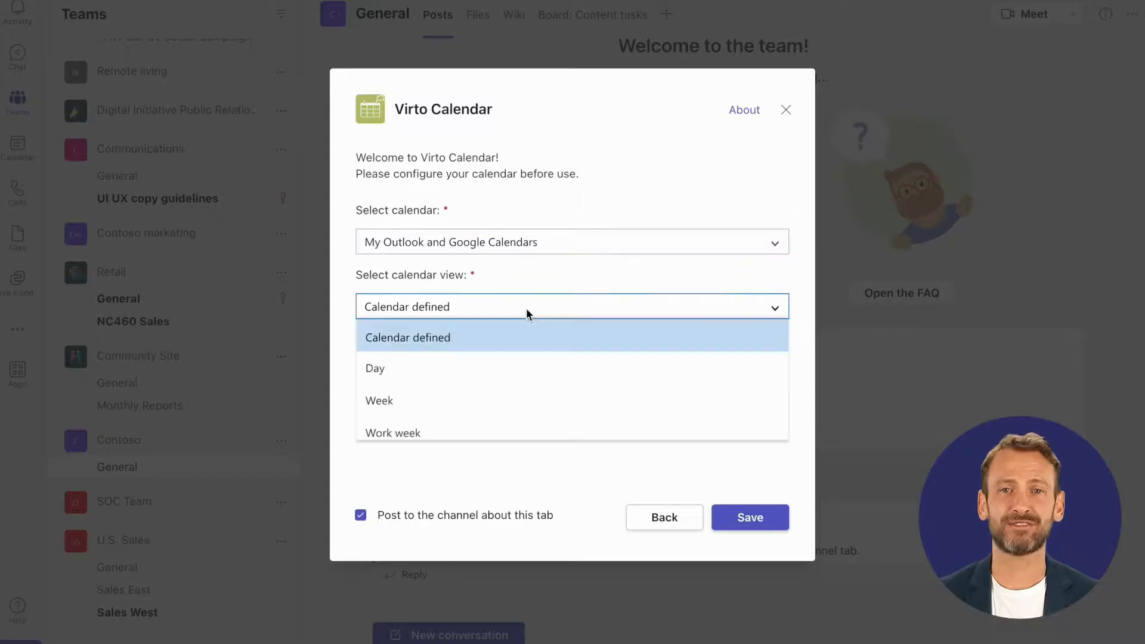
scroll(down, 3)
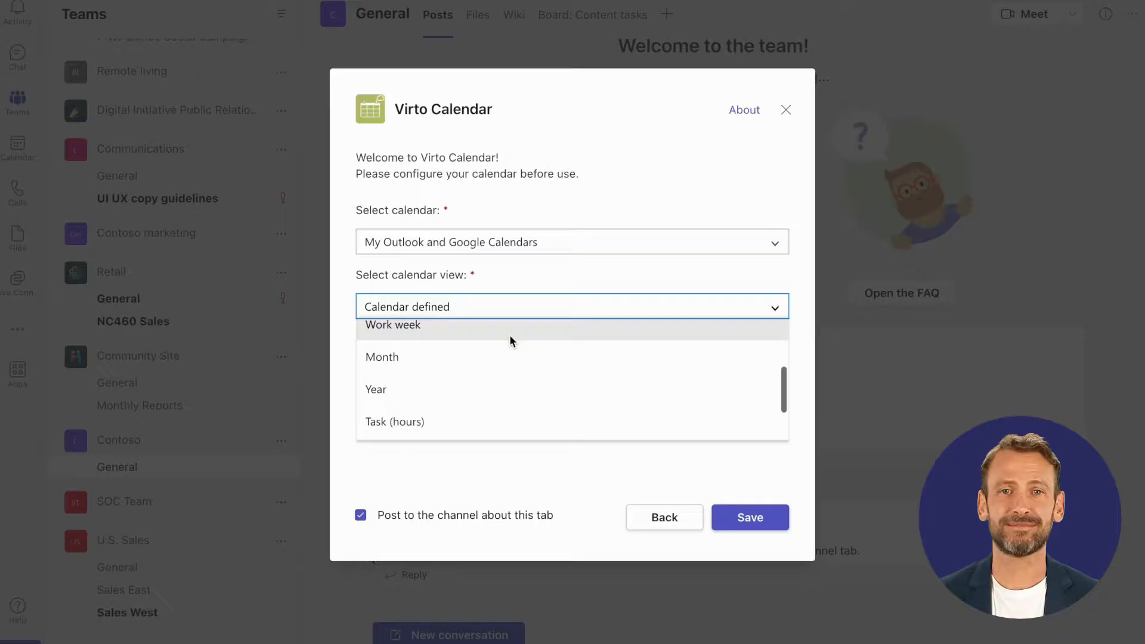
click(382, 356)
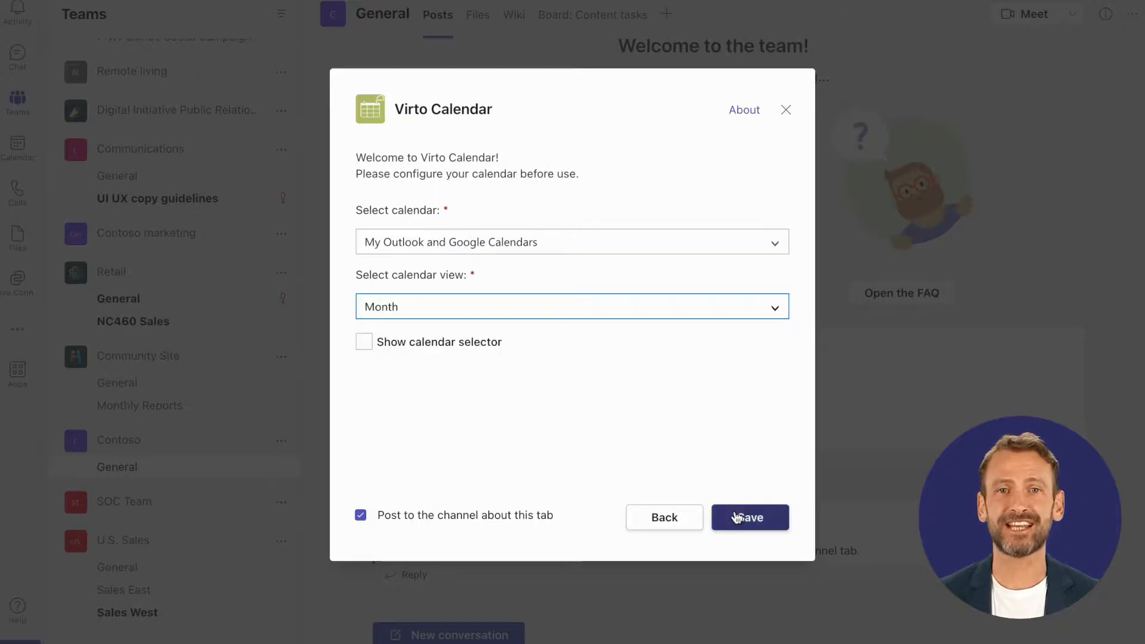
click(360, 516)
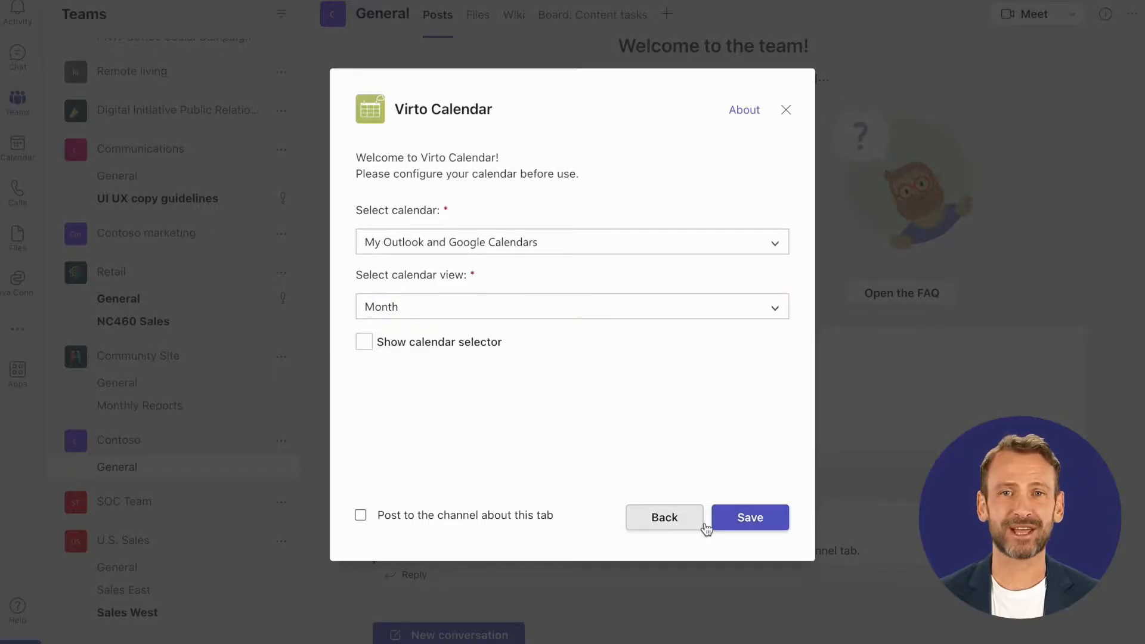
click(749, 517)
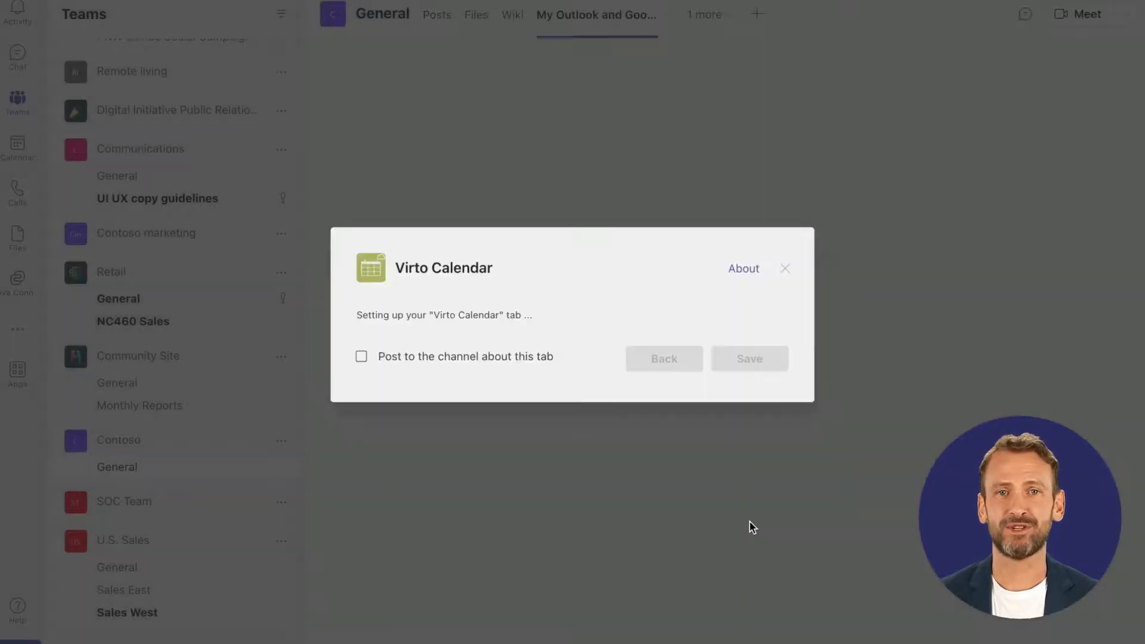
Review the loaded My Outlook and Google Calendars tab in month view.
click(749, 359)
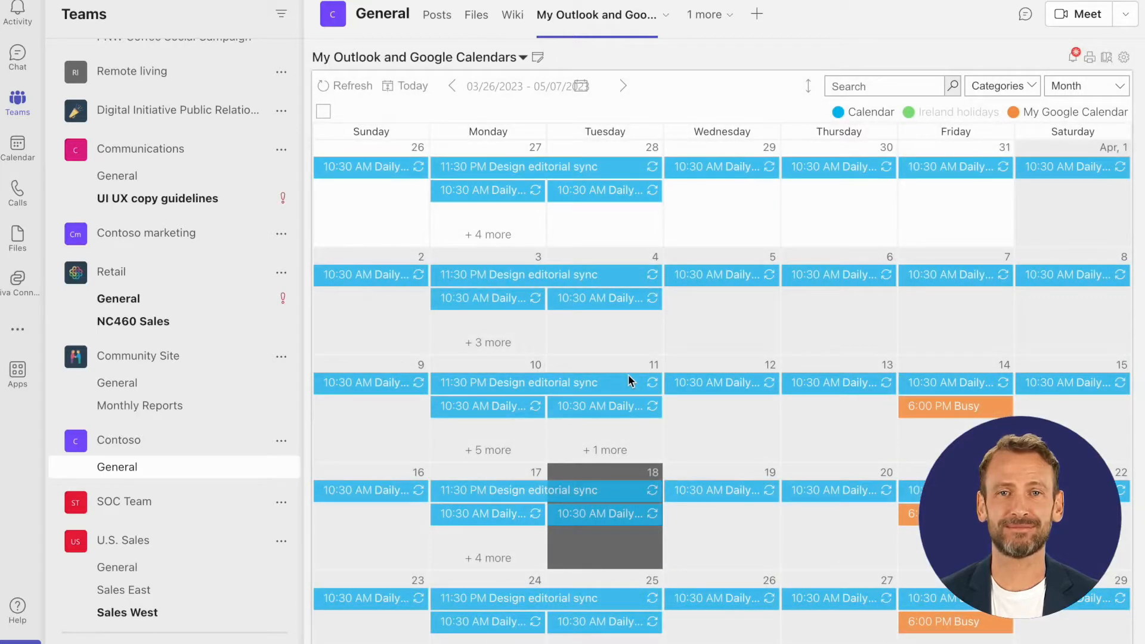
mouse_move(839, 176)
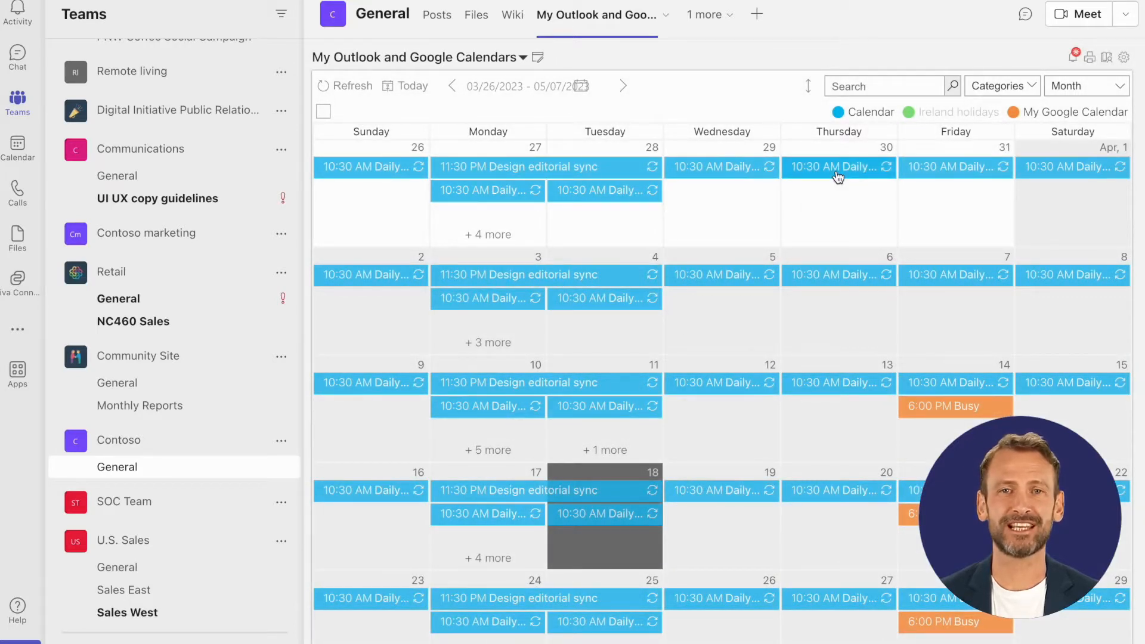